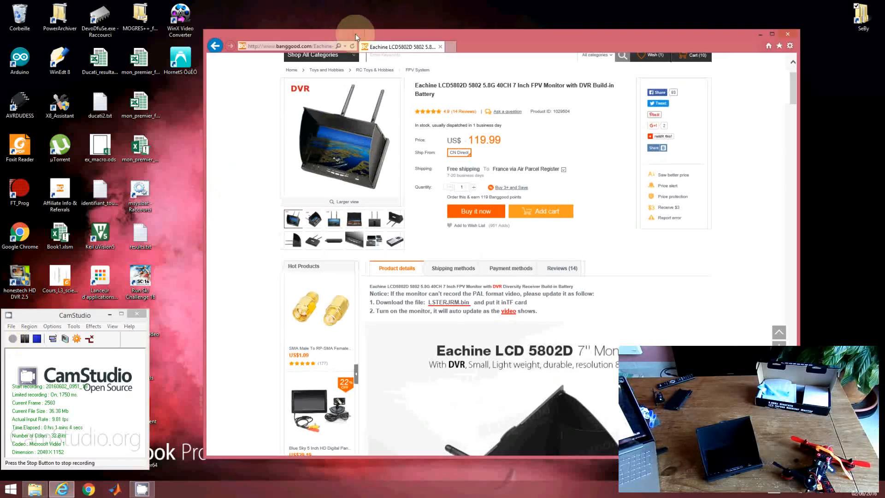
- Save the Banggood page's LSTERIRM.bin firmware link into the Eachine LCD5802D folder
{"action": "left_click", "coordinate": [323, 55]}
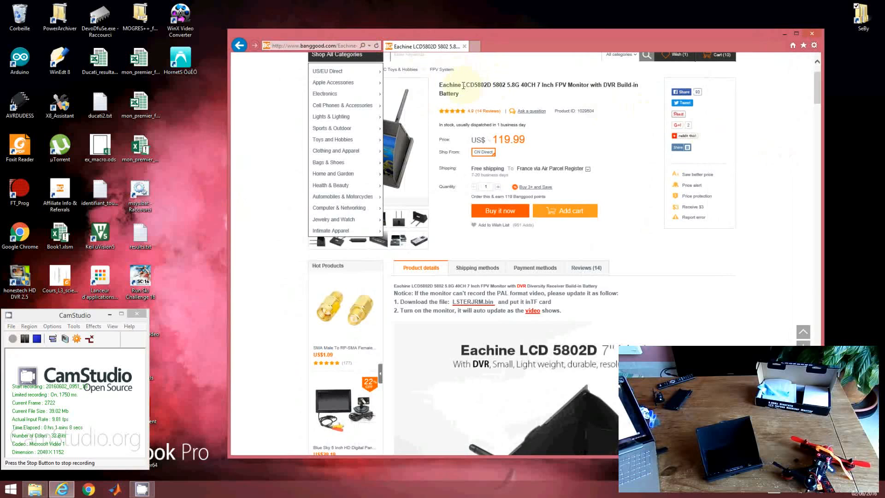
{"action": "double_click", "coordinate": [471, 85]}
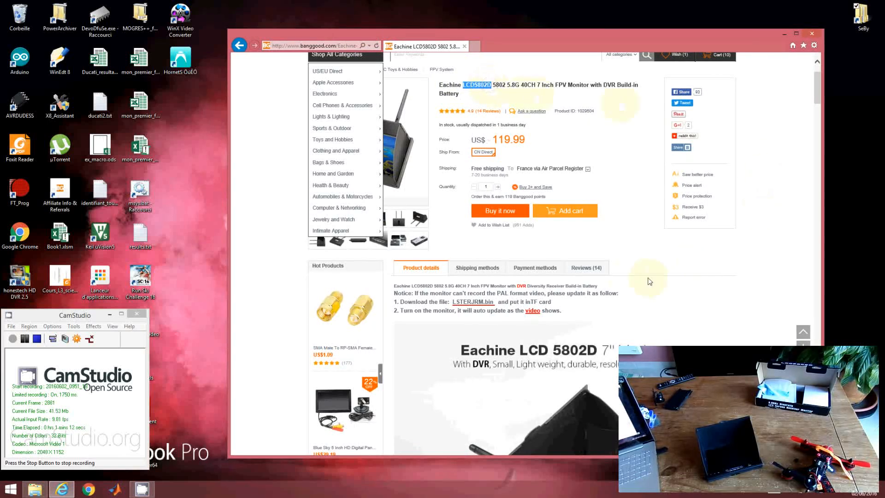
{"action": "mouse_move", "coordinate": [473, 306]}
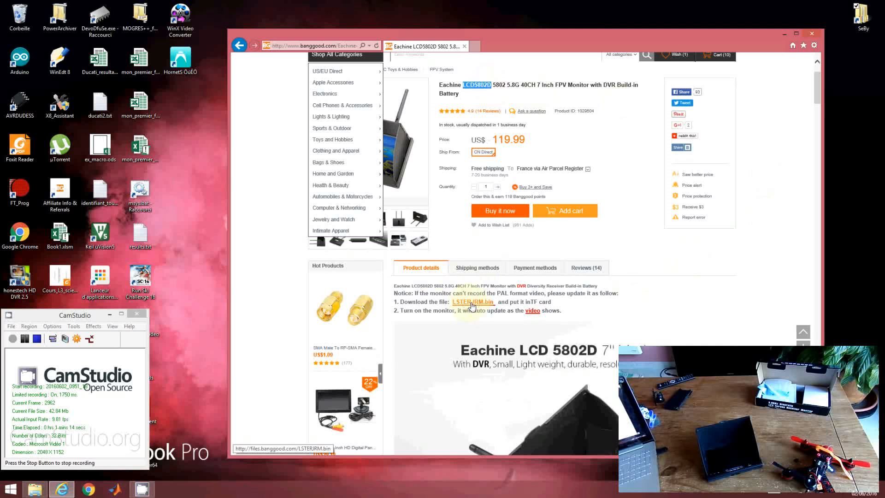
{"action": "right_click", "coordinate": [472, 302]}
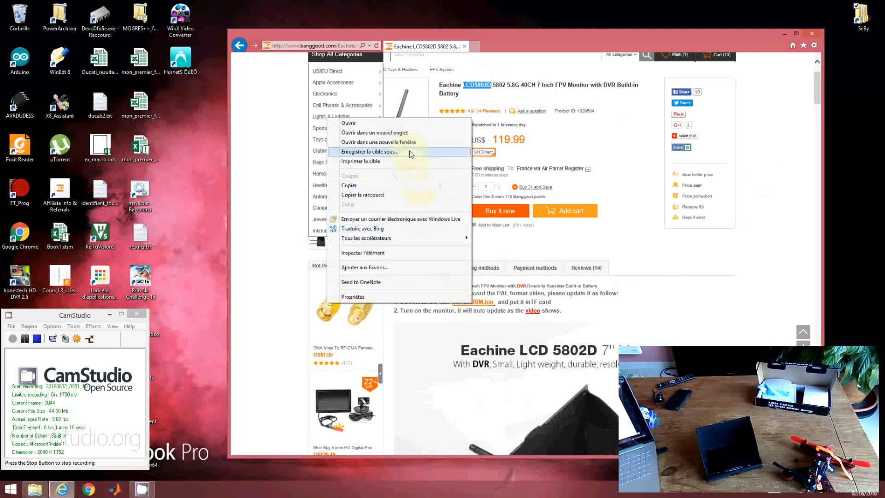
{"action": "left_click", "coordinate": [368, 152]}
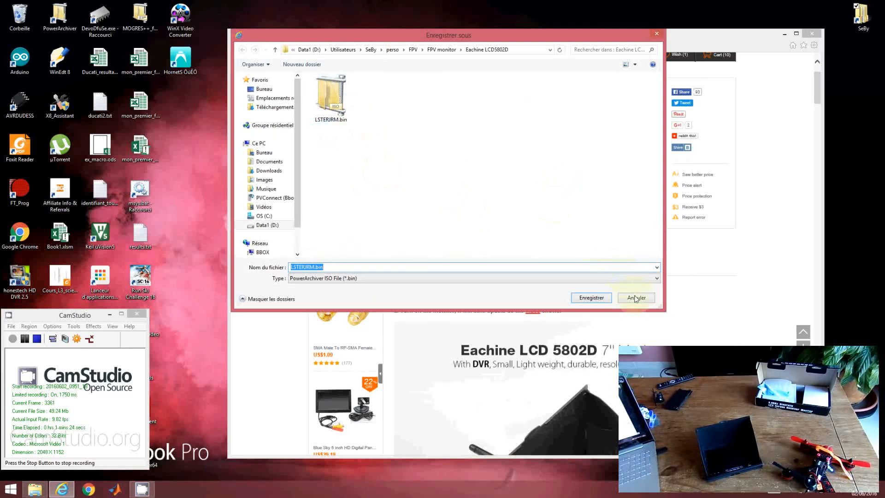
{"action": "left_click", "coordinate": [636, 297]}
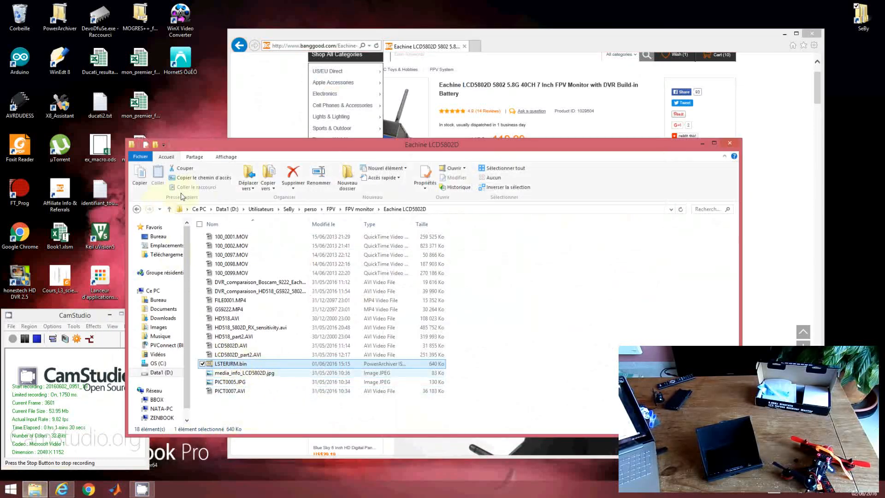
{"action": "mouse_move", "coordinate": [209, 191]}
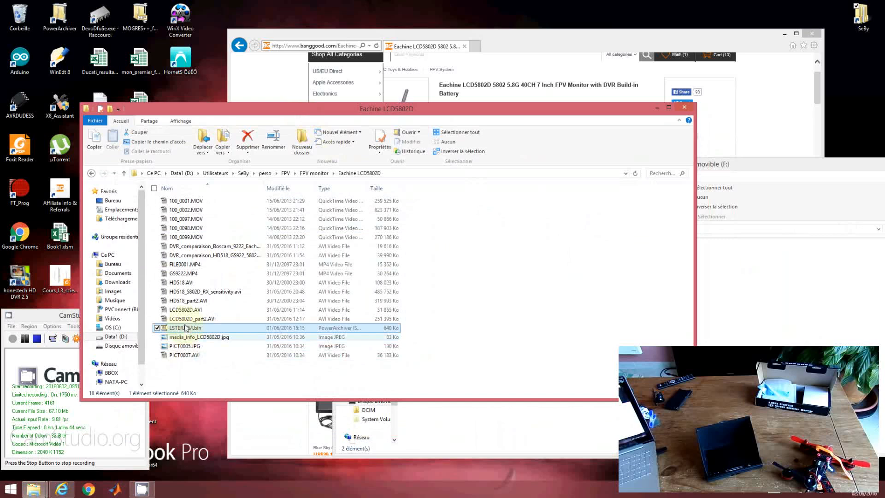
{"action": "mouse_move", "coordinate": [510, 341]}
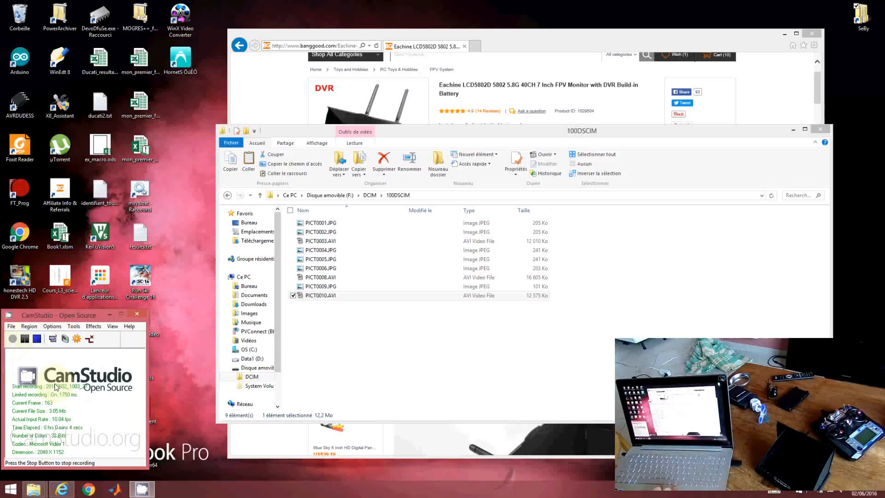
- Play the PICT0010.AVI flight clip in Windows Media Player, pause it, and close the player
{"action": "double_click", "coordinate": [322, 295]}
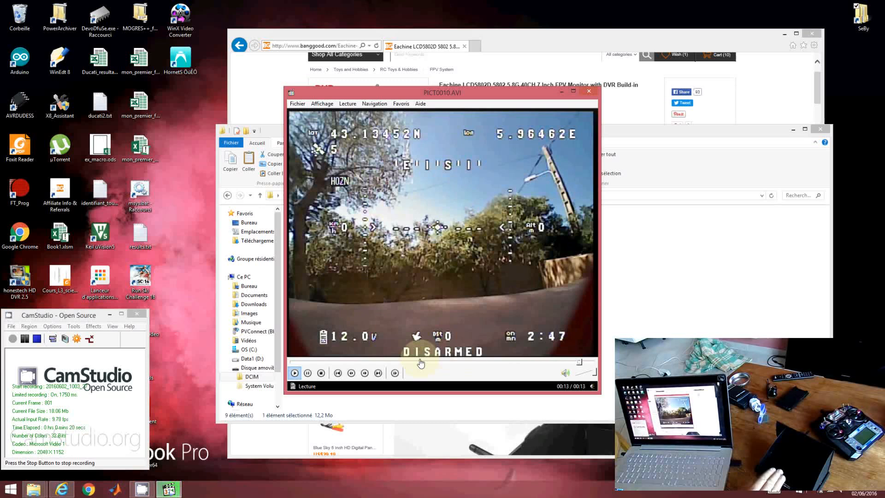
{"action": "left_click", "coordinate": [307, 373]}
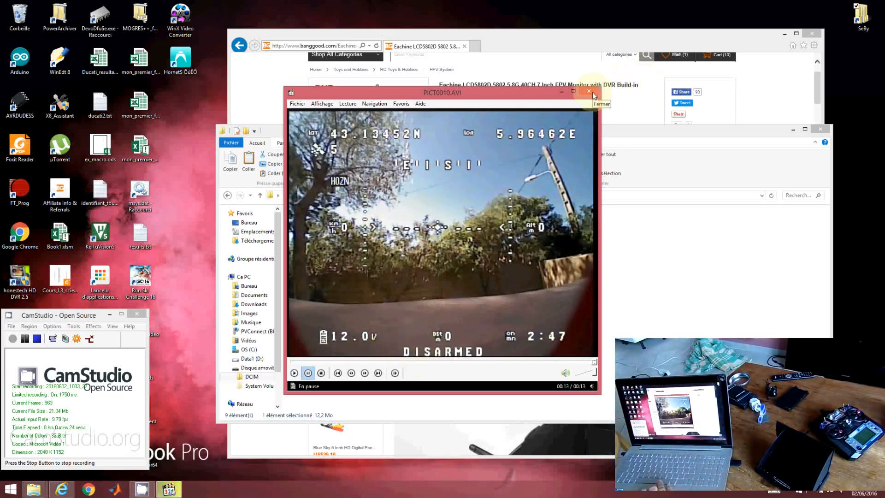
{"action": "left_click", "coordinate": [588, 92]}
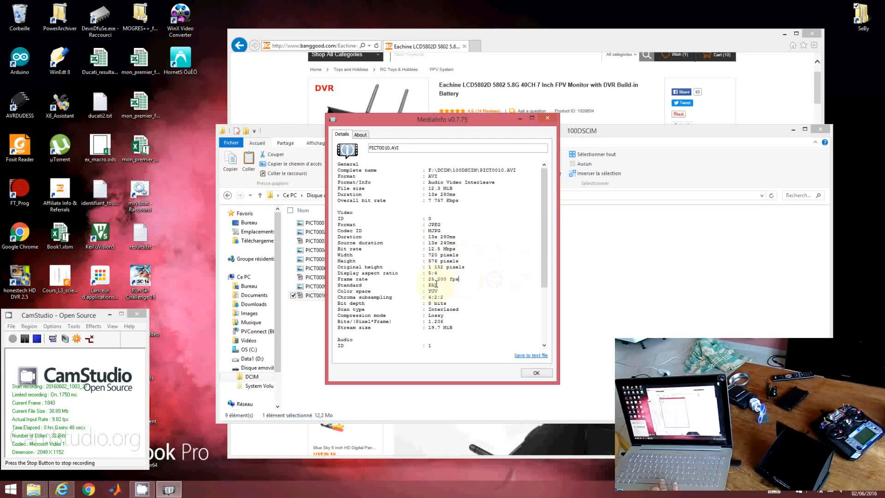
- Select the 25.000 fps frame rate value in PICT0010.AVI's MediaInfo details
{"action": "double_click", "coordinate": [443, 279]}
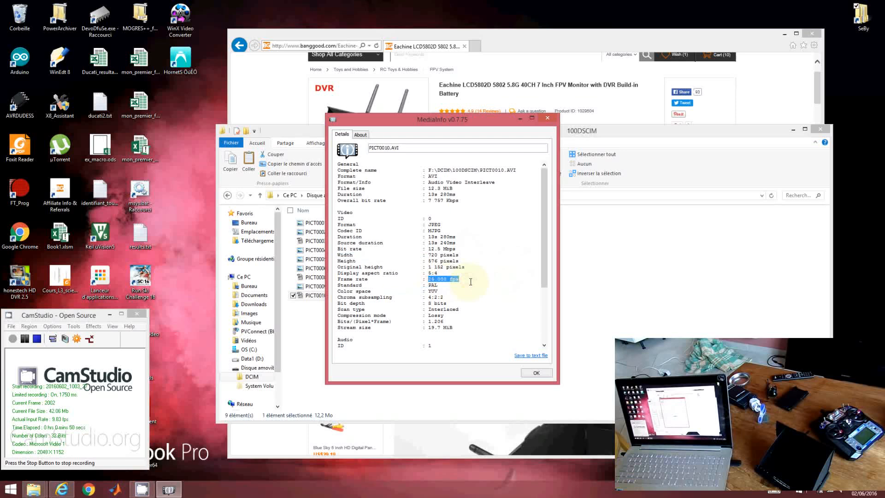